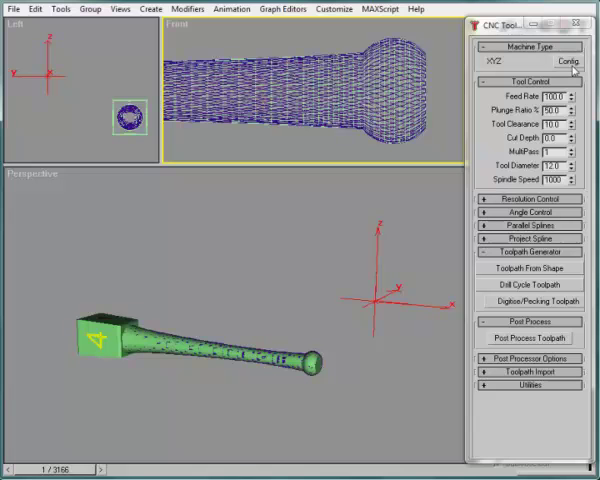
Step: Set the machine type to XYZAB with a B-axis offset of 145
click(568, 61)
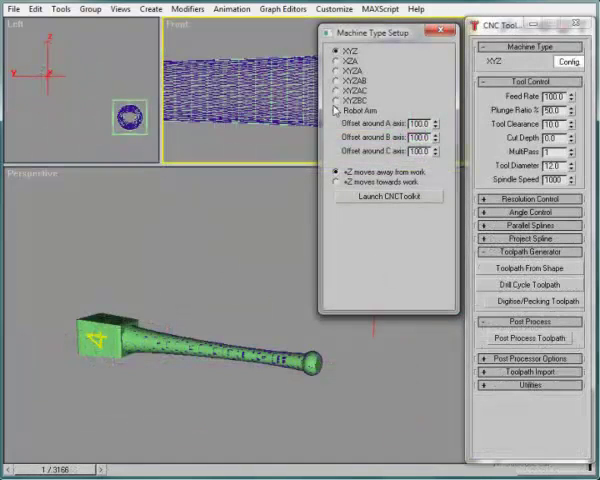
click(335, 80)
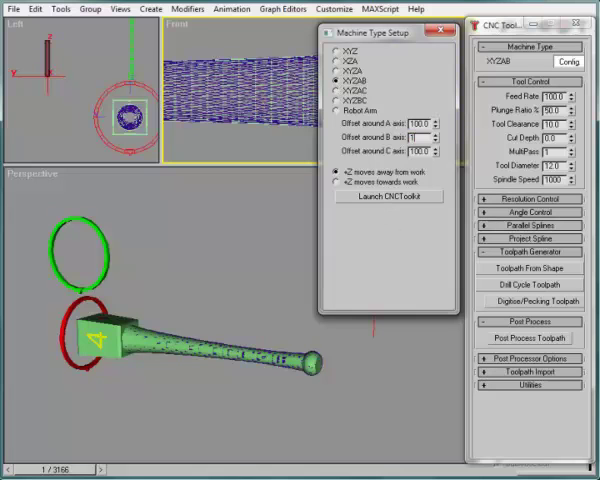
text(145)
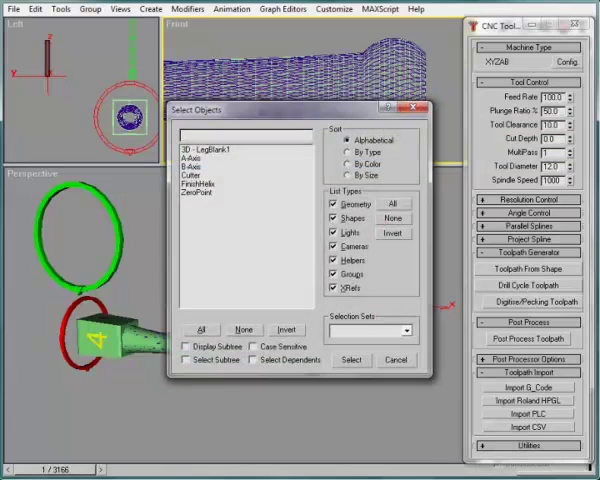
Step: Select the FinishHelix spline and uncheck Auto Increase Resolution under Resolution Control
click(212, 185)
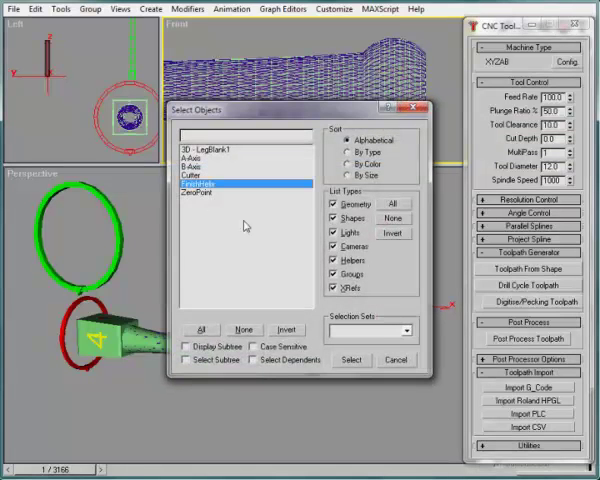
click(351, 359)
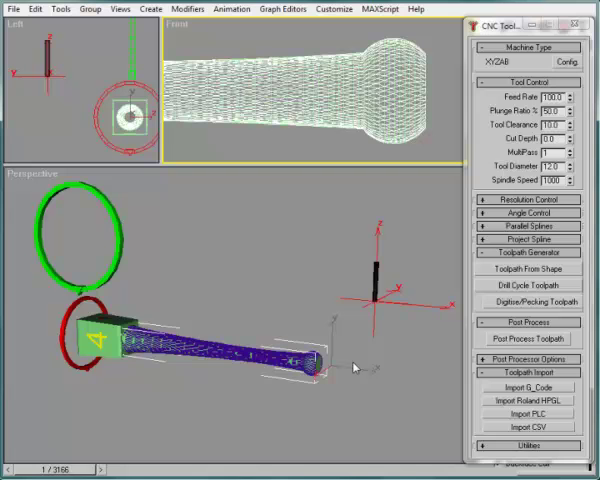
click(527, 199)
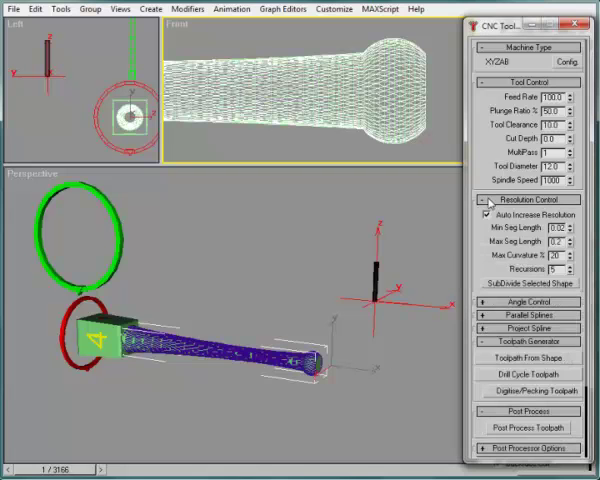
click(487, 215)
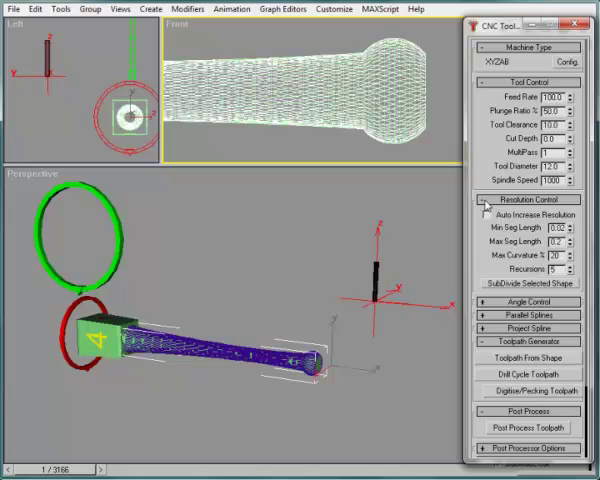
click(527, 199)
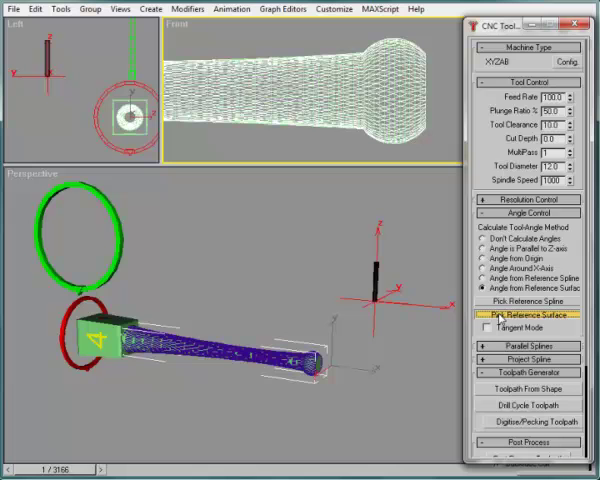
Step: Use Angle from Reference Surface with 3D - LegBlank1 as the picked surface
click(523, 313)
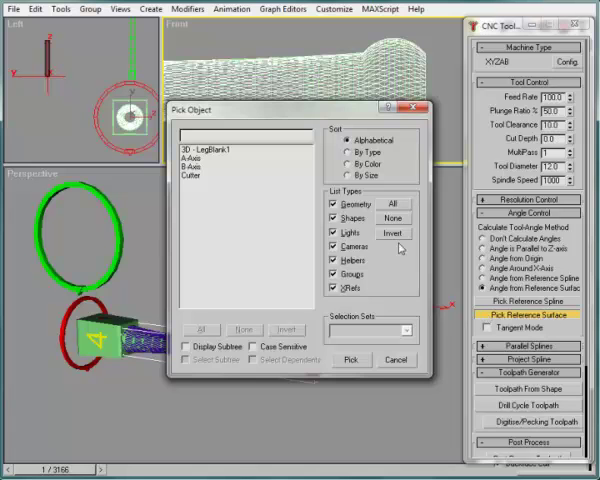
click(225, 149)
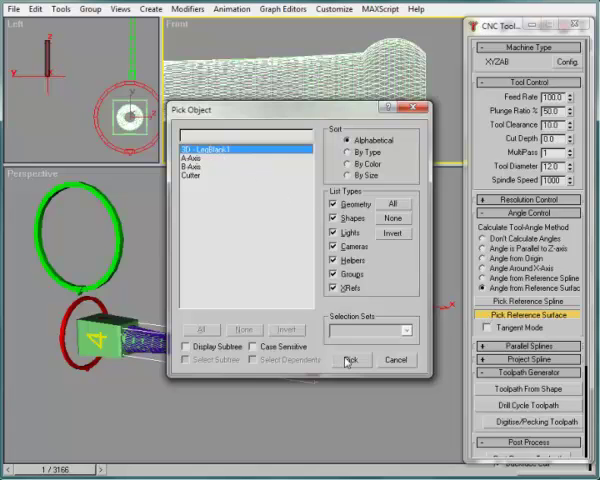
click(351, 360)
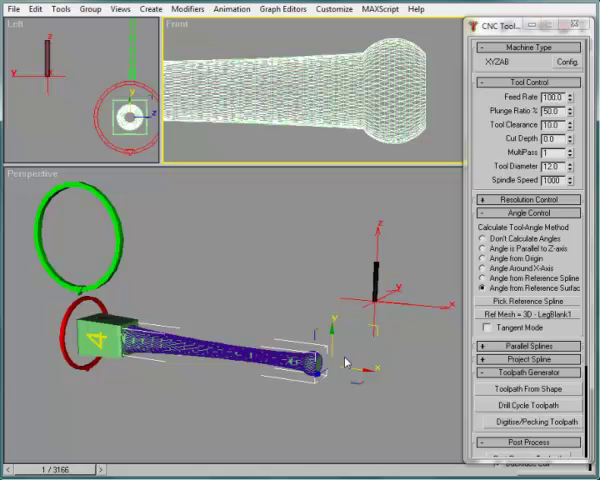
mouse_move(504, 392)
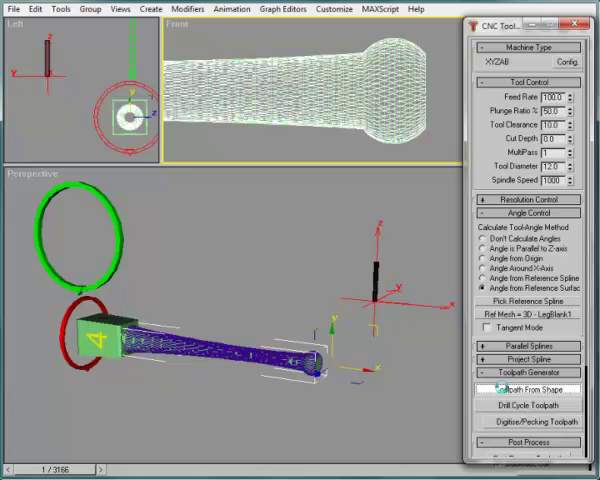
Step: Generate a toolpath from the selected FinishHelix spline with Toolpath From Shape
click(524, 387)
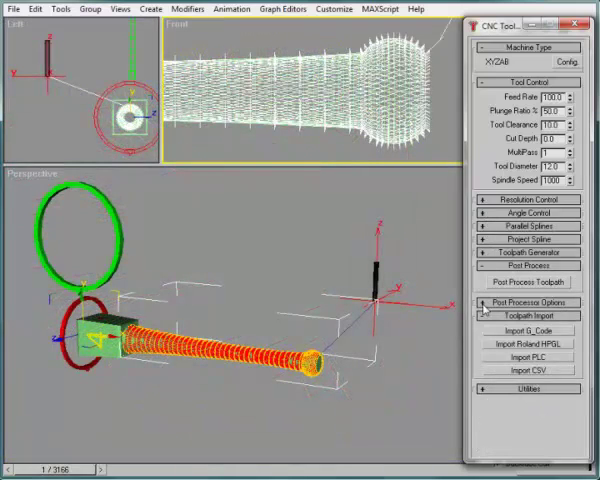
Step: Run Post Process Toolpath on Toolpath:FinishHelix01 to produce G-code
click(527, 300)
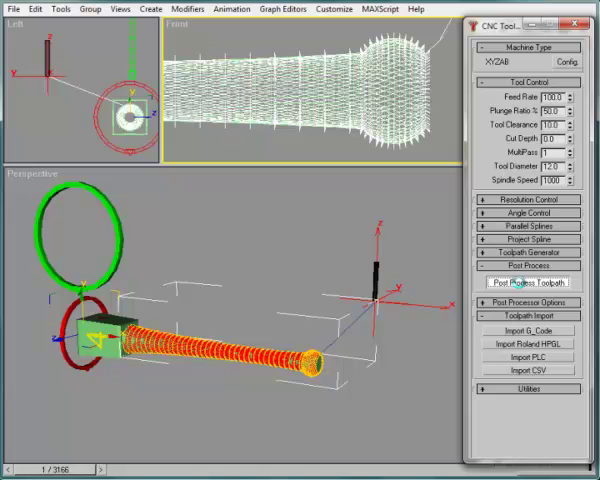
click(525, 283)
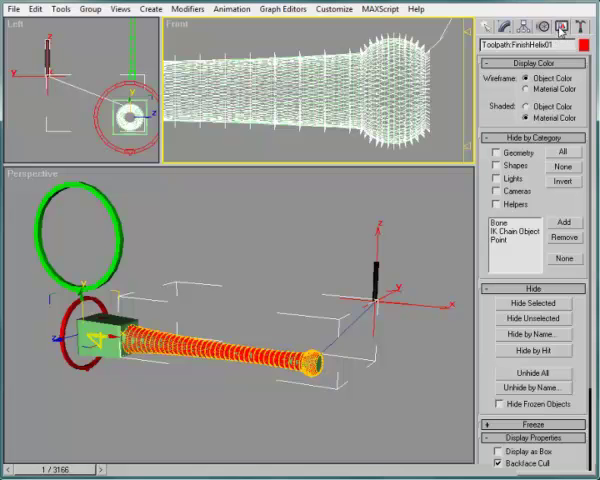
mouse_move(535, 208)
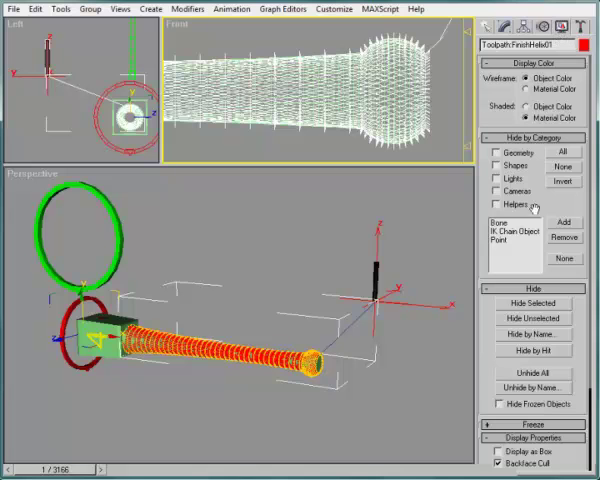
Step: Hide the B-Axis and FinishHelix objects via Hide by Name
click(534, 335)
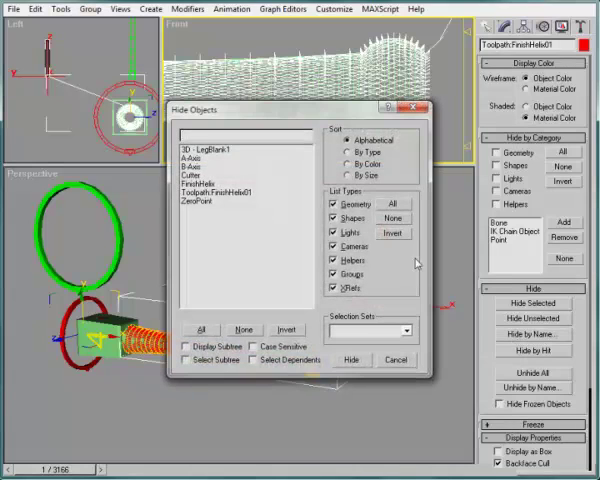
click(210, 171)
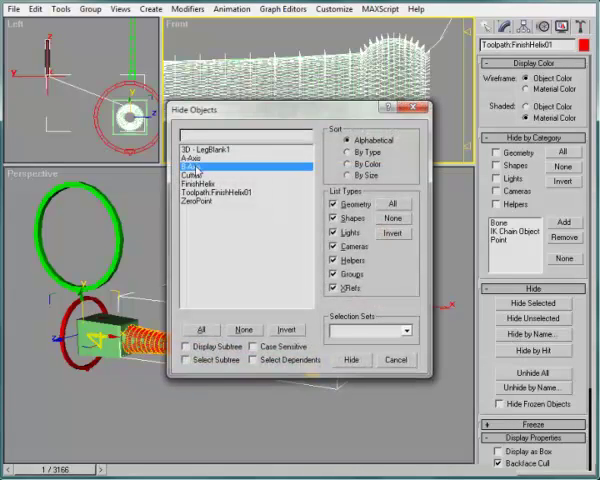
click(210, 184)
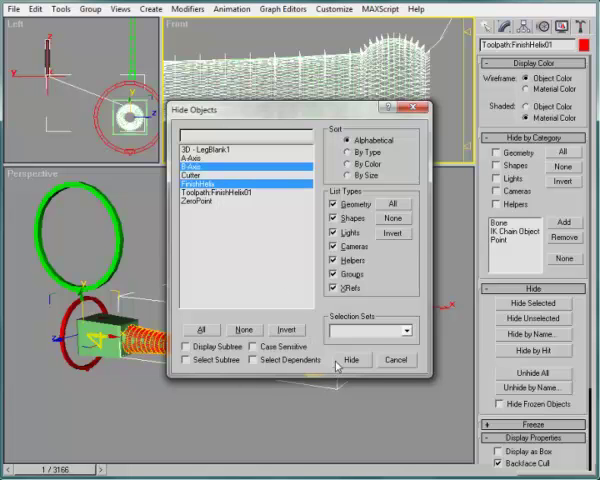
click(350, 359)
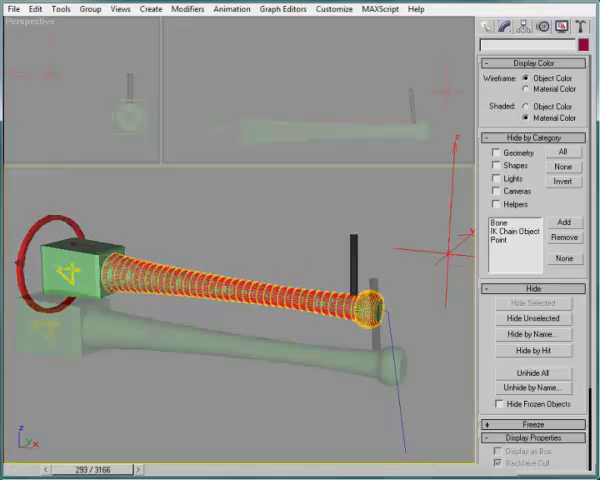
Step: Play the toolpath preview animation in the Perspective viewport
click(380, 9)
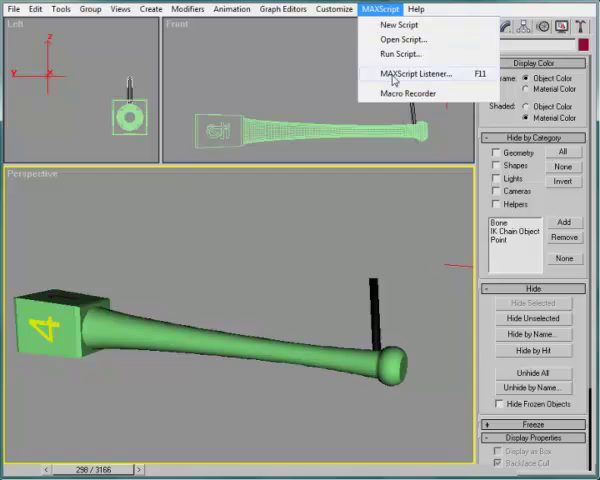
Step: Open the MAXScript Listener to view the generated XYZAB G-code
click(407, 73)
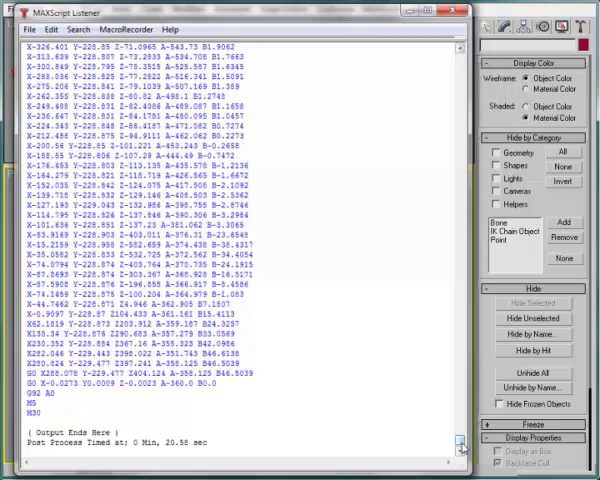